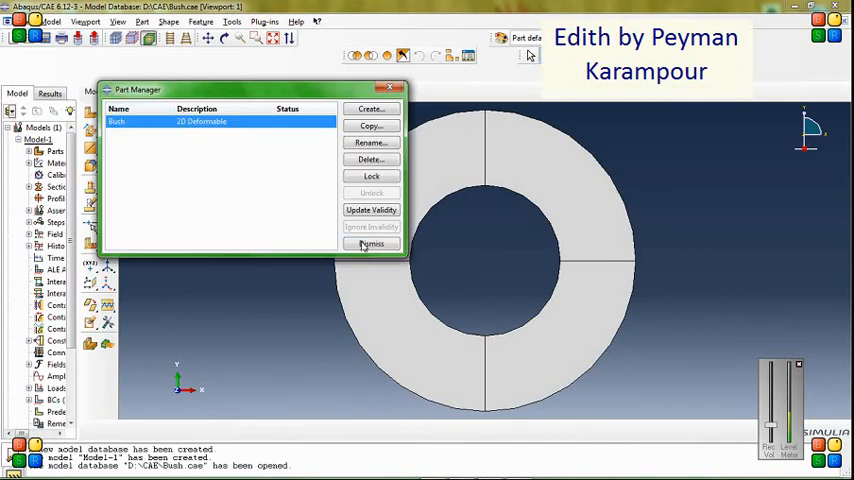
Step: Review the Viscoelastic material's hyperelastic coefficients and Prony-series terms, then close it
click(371, 244)
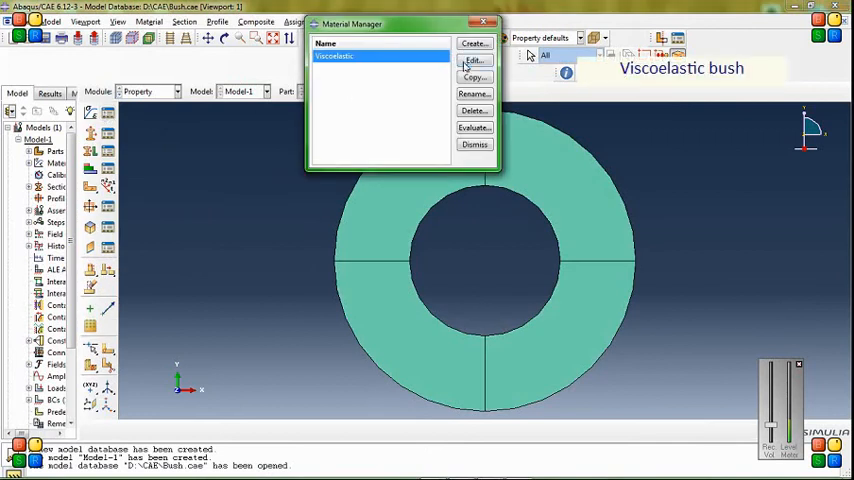
click(473, 62)
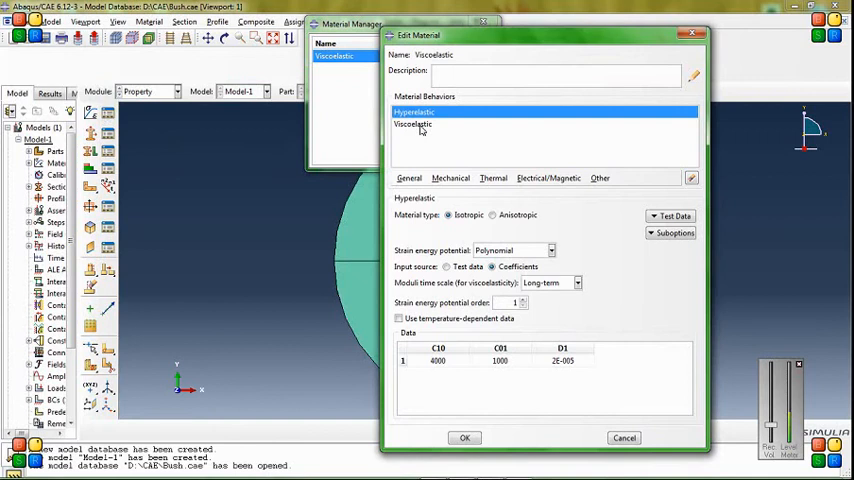
click(414, 124)
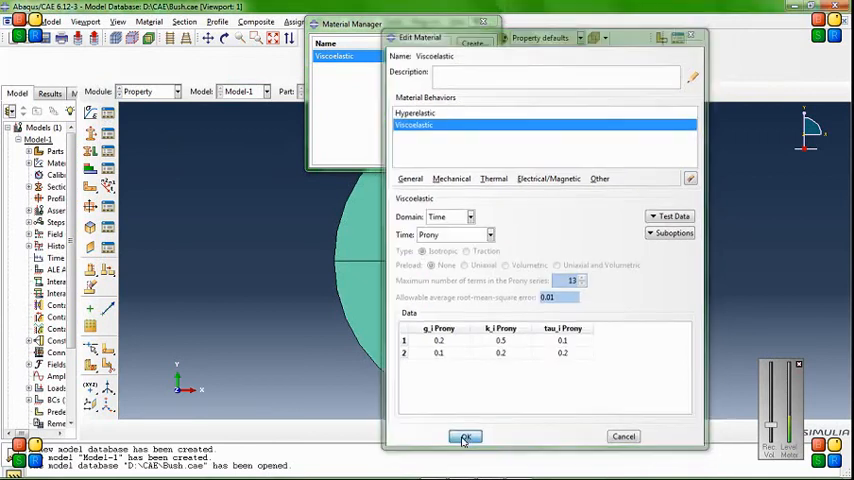
click(463, 436)
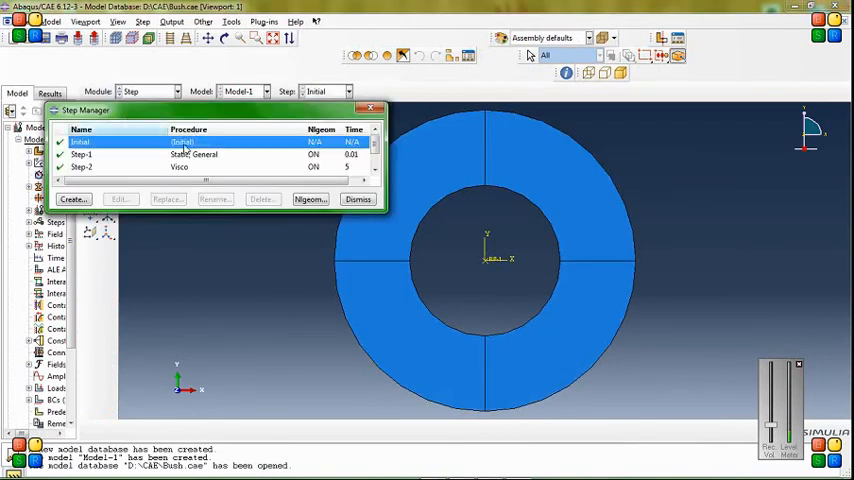
Step: Inspect Step-1, Step-2 and Step-4 in the Step Manager, then dismiss it
click(82, 154)
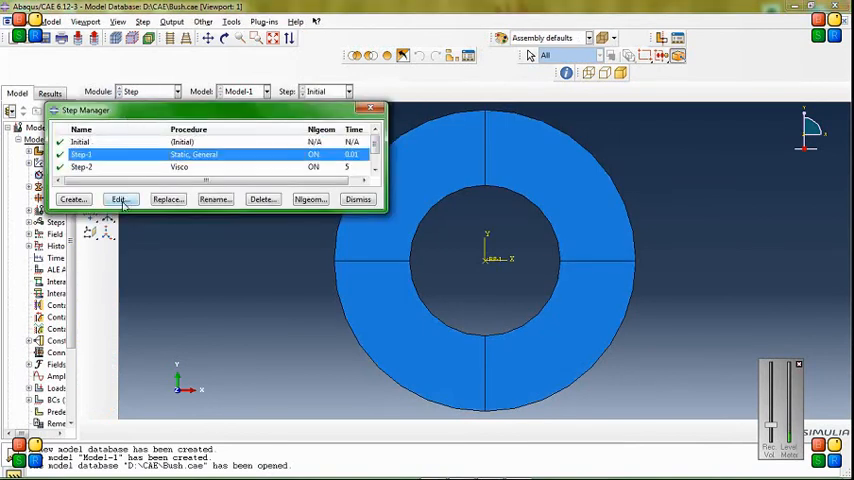
click(82, 167)
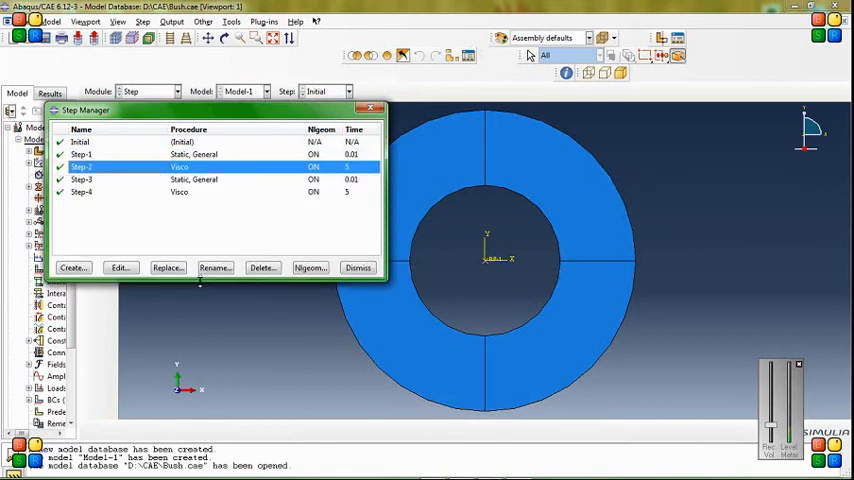
click(82, 191)
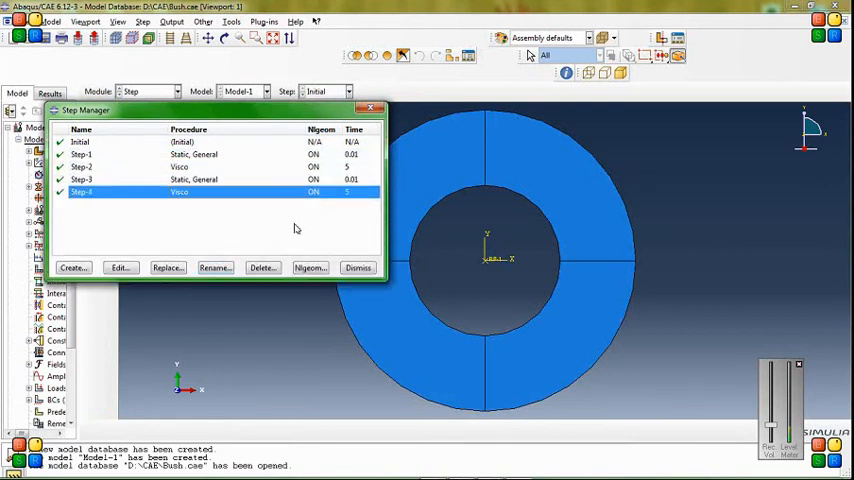
click(357, 267)
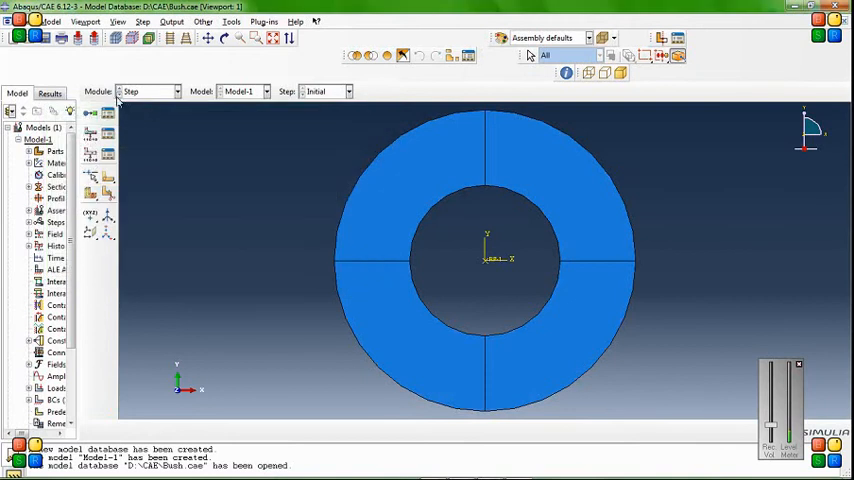
Step: Confirm the CPE4R plane-strain element type in the Mesh module, then switch to Job
click(150, 91)
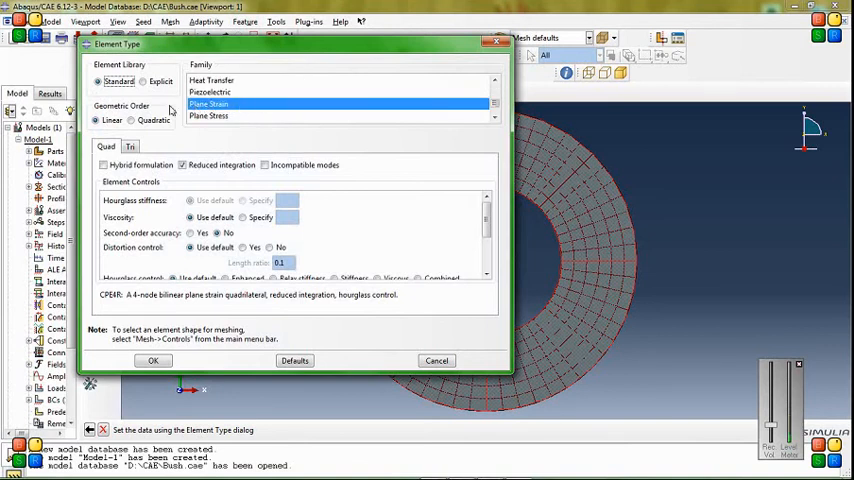
click(153, 360)
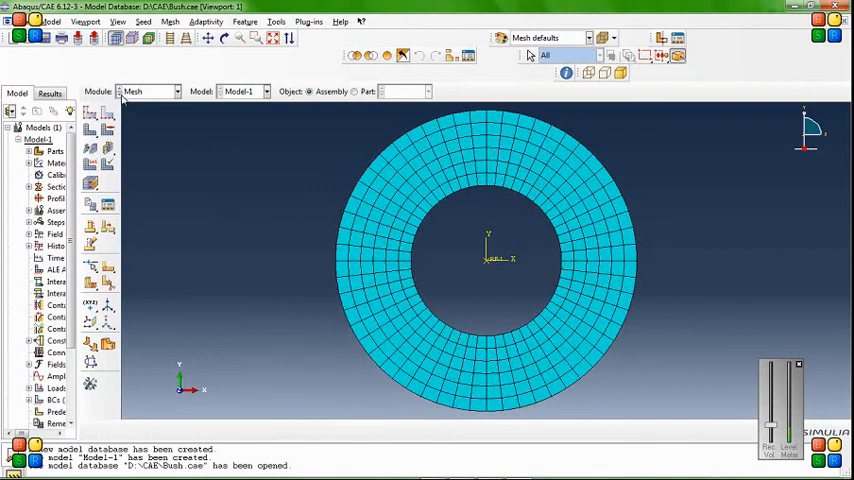
mouse_move(120, 98)
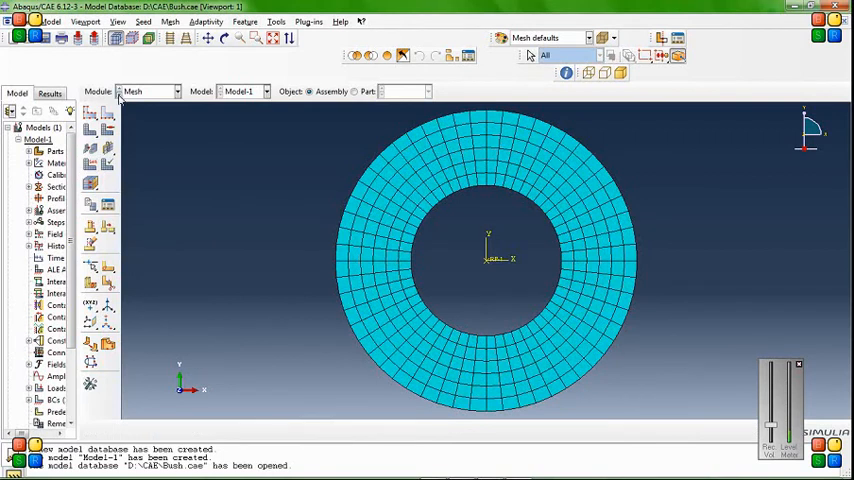
click(150, 91)
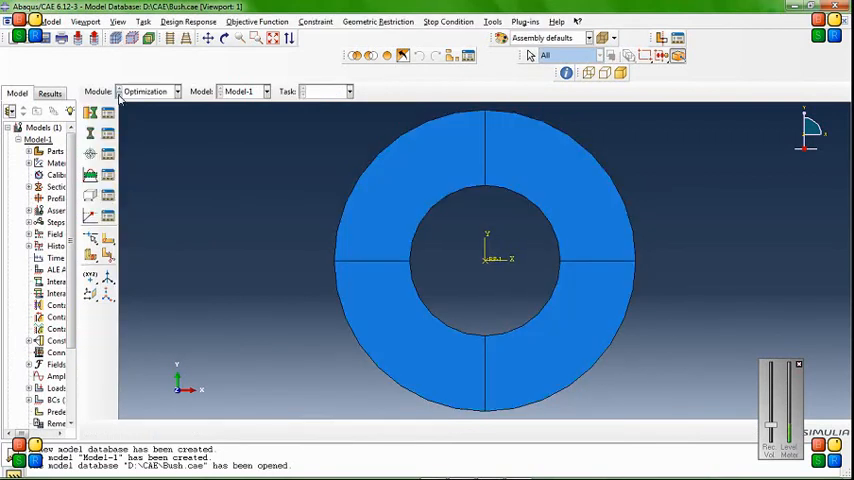
click(150, 91)
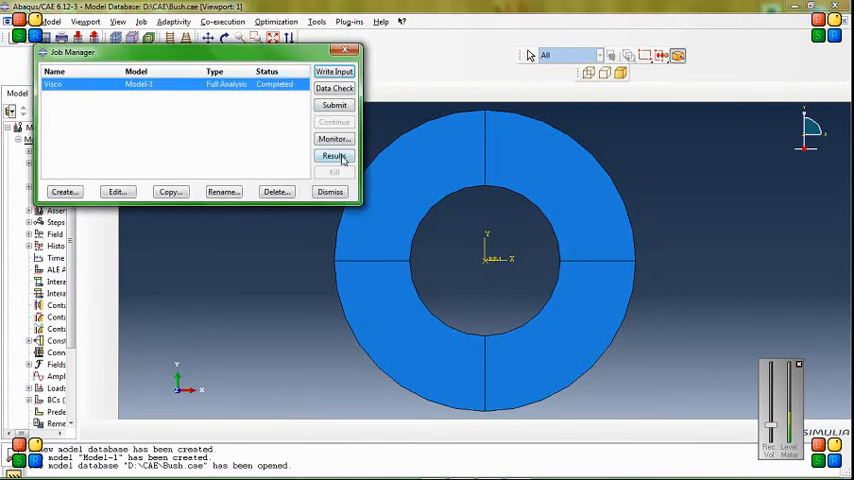
Step: Open the Visco job results and set annotation font size 12 with transparent legend
click(331, 155)
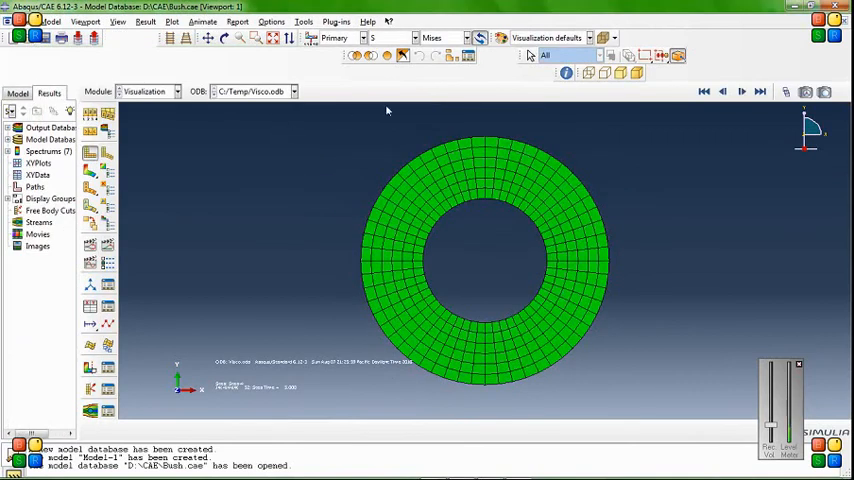
click(86, 21)
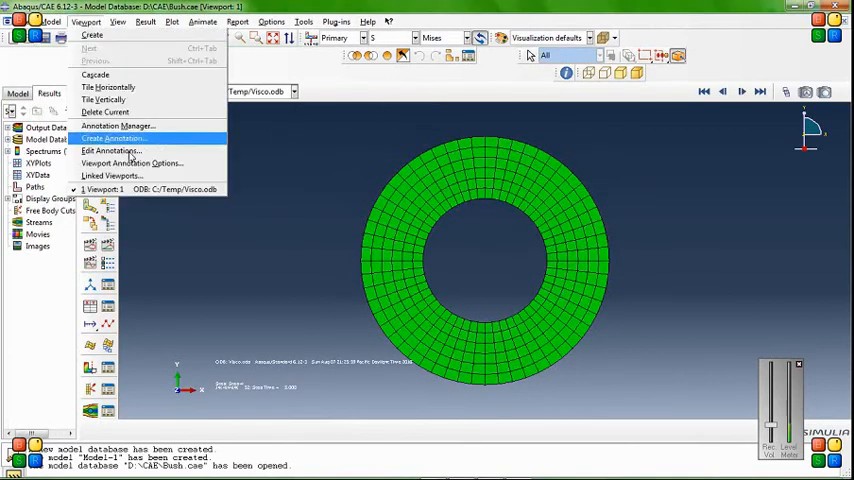
click(132, 163)
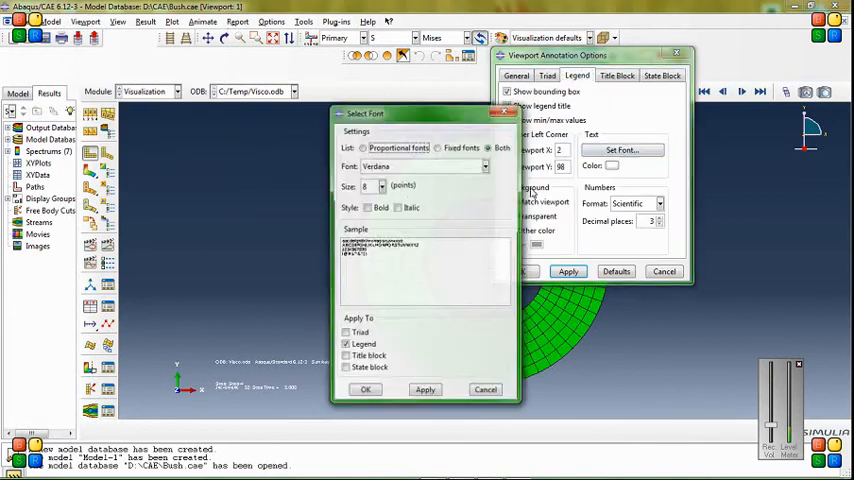
click(382, 186)
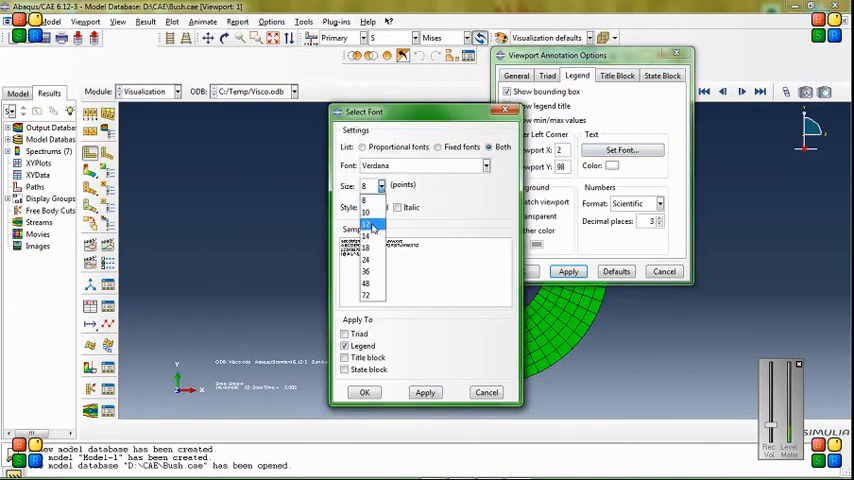
click(365, 218)
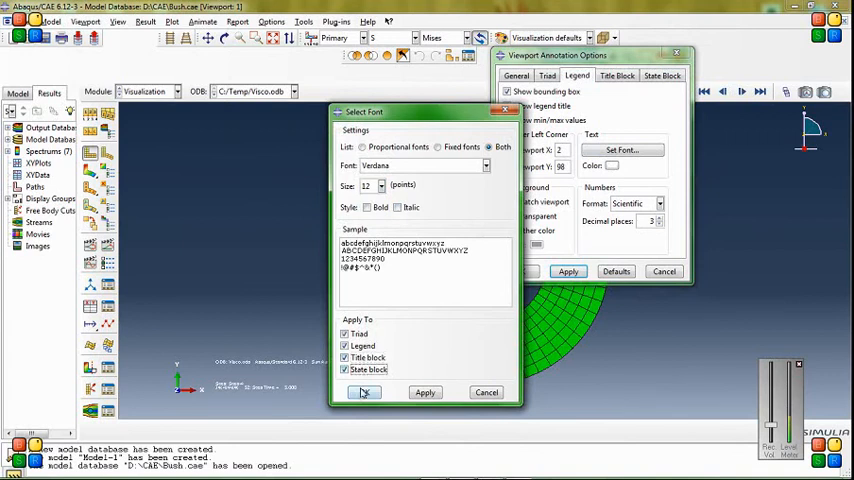
click(364, 392)
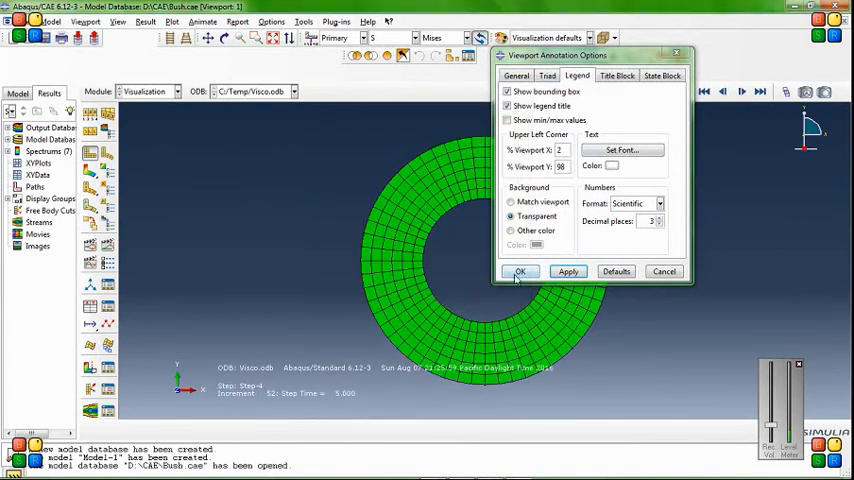
click(519, 271)
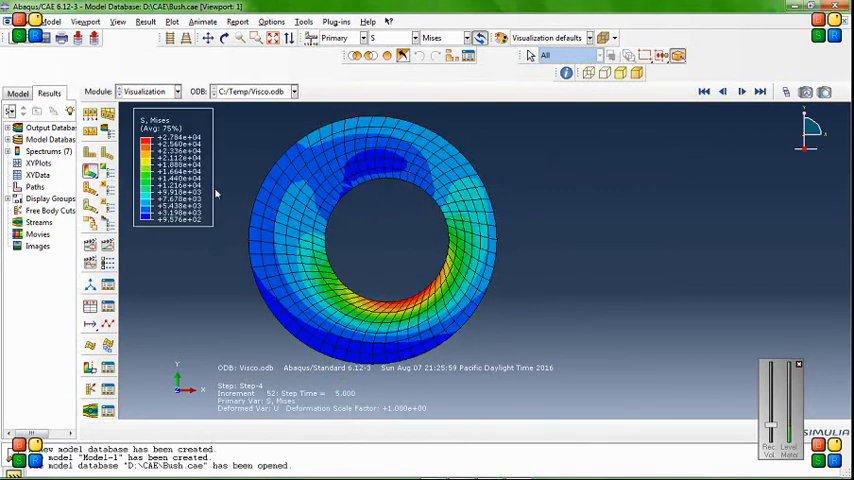
Step: Play and stop the time-history animation of the Mises stress contours
click(723, 92)
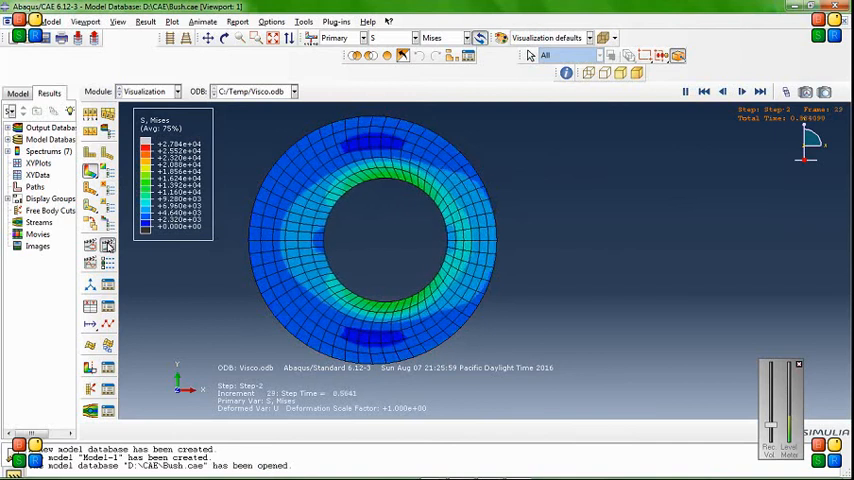
click(741, 91)
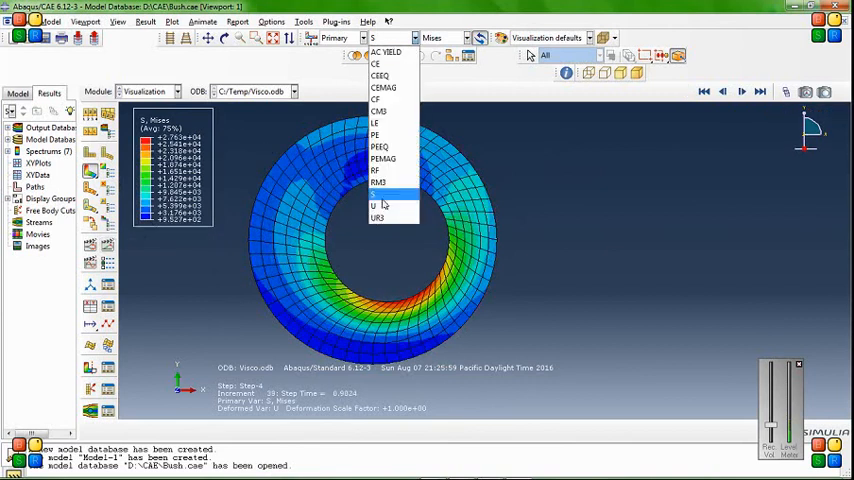
Step: Switch contours to U Magnitude and animate them through the load steps
click(375, 205)
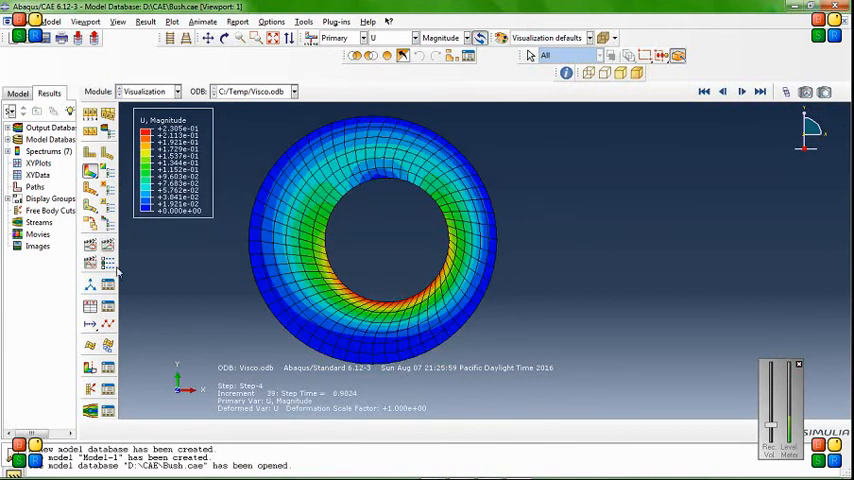
click(740, 91)
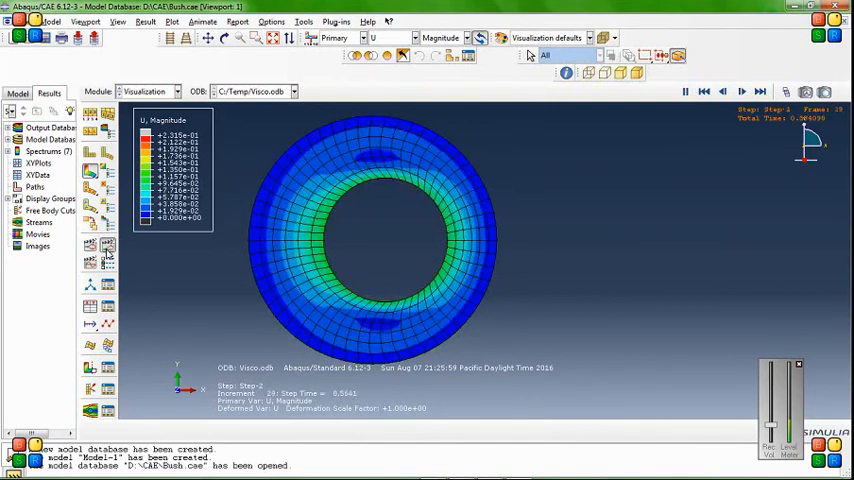
click(741, 91)
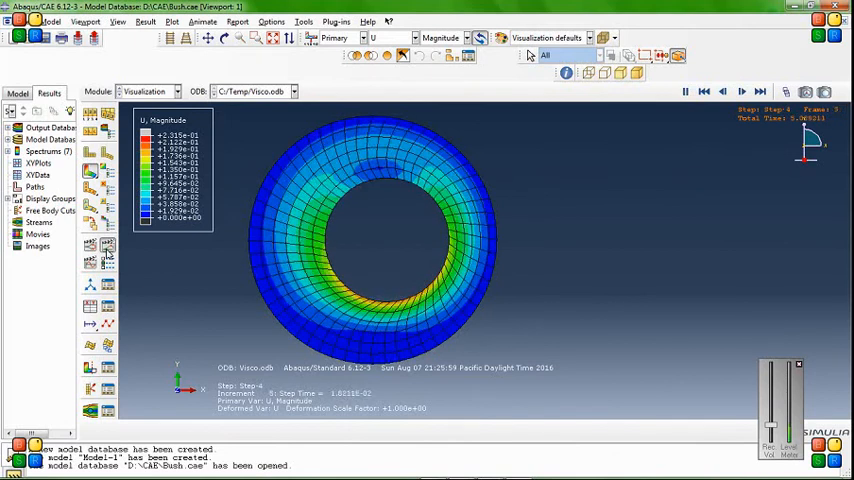
click(741, 91)
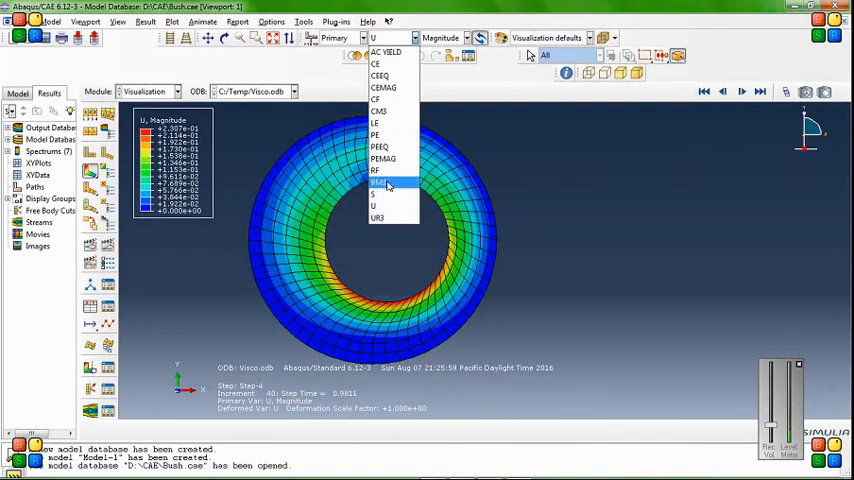
mouse_move(384, 194)
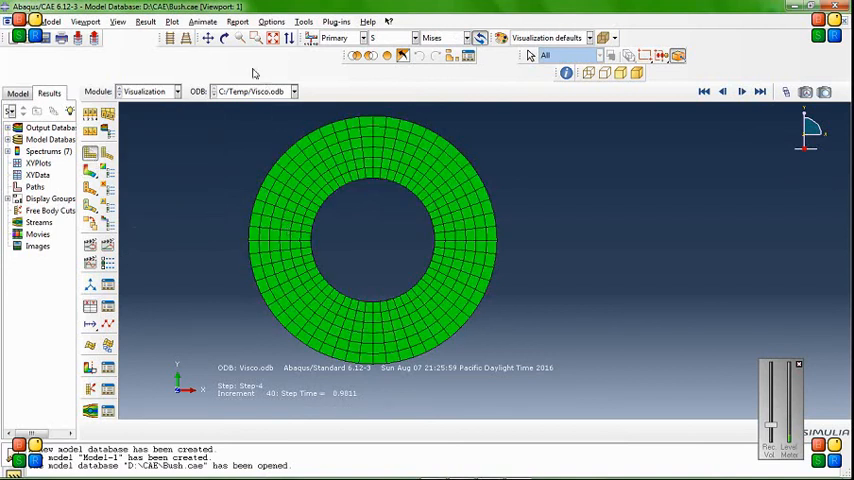
Step: Create Path-1 as a node-list path through nodes 14, 136, 134 and 44
click(304, 21)
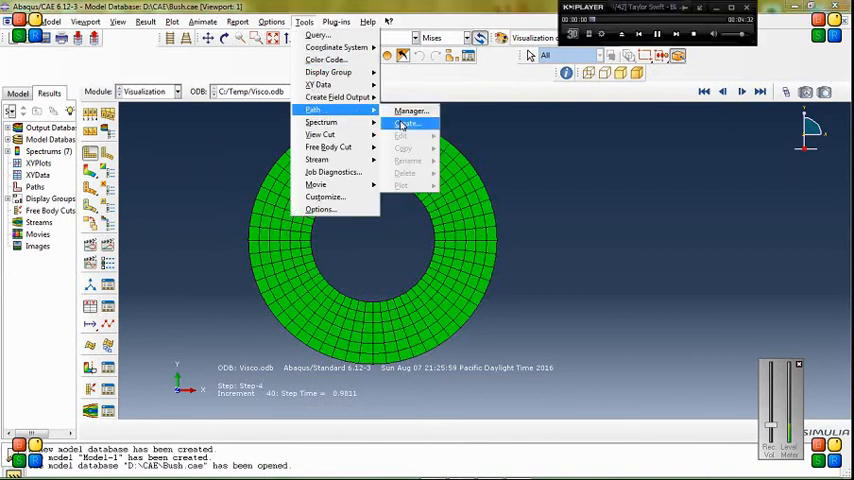
click(405, 122)
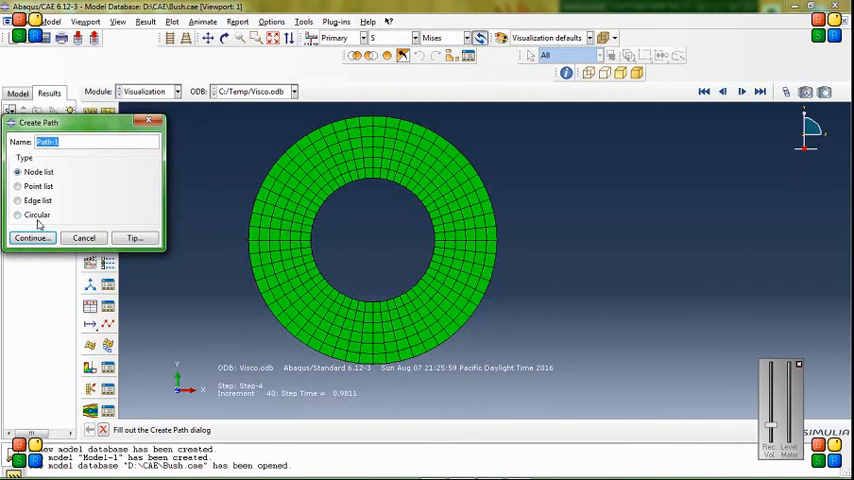
click(31, 237)
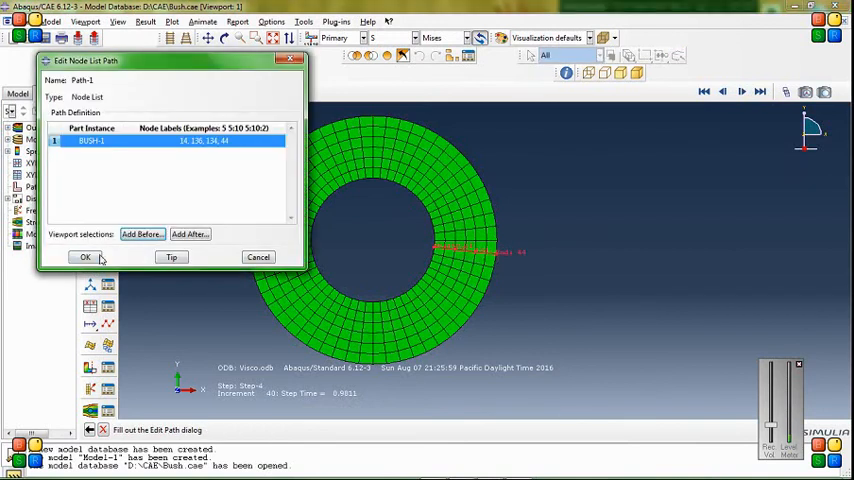
click(85, 257)
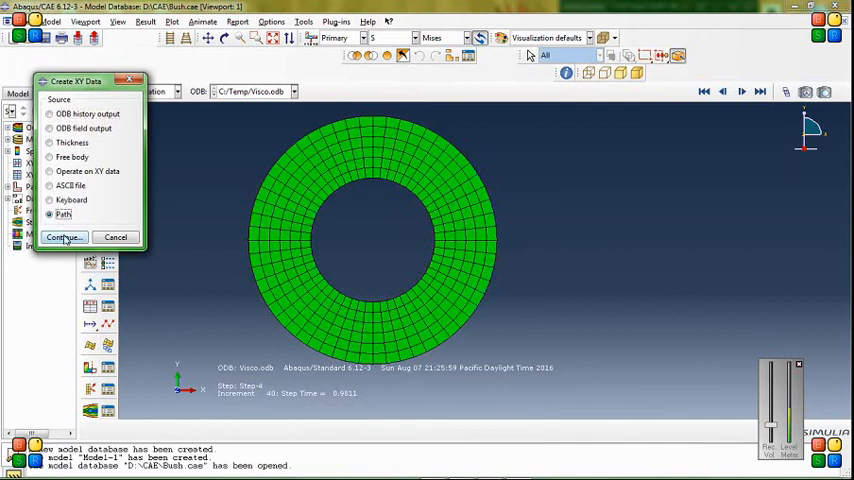
Step: Plot Mises stress along Path-1 with intersections included, then choose U Magnitude output
click(63, 237)
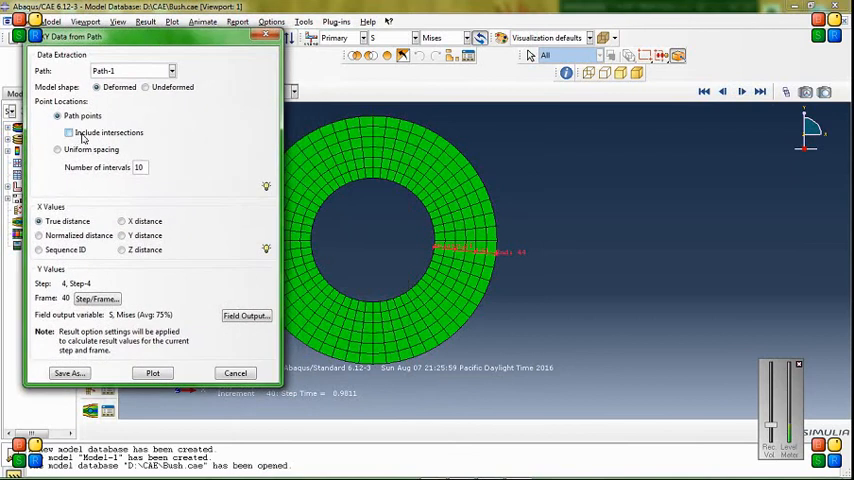
click(69, 132)
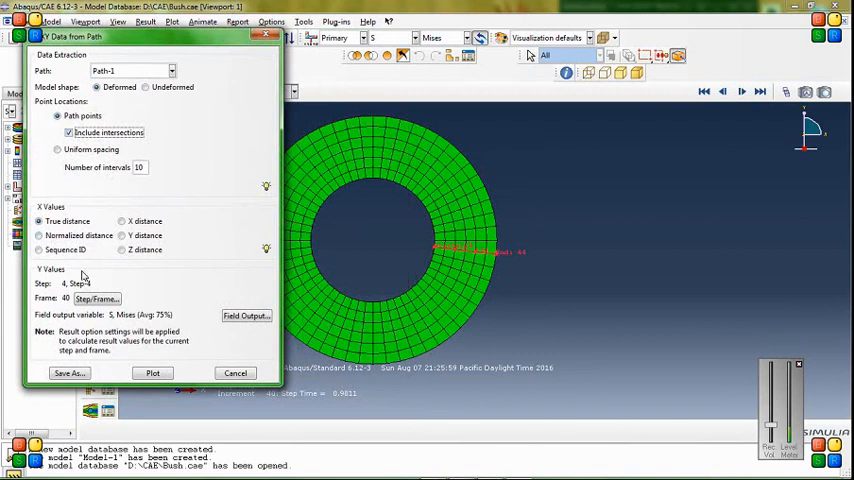
click(152, 373)
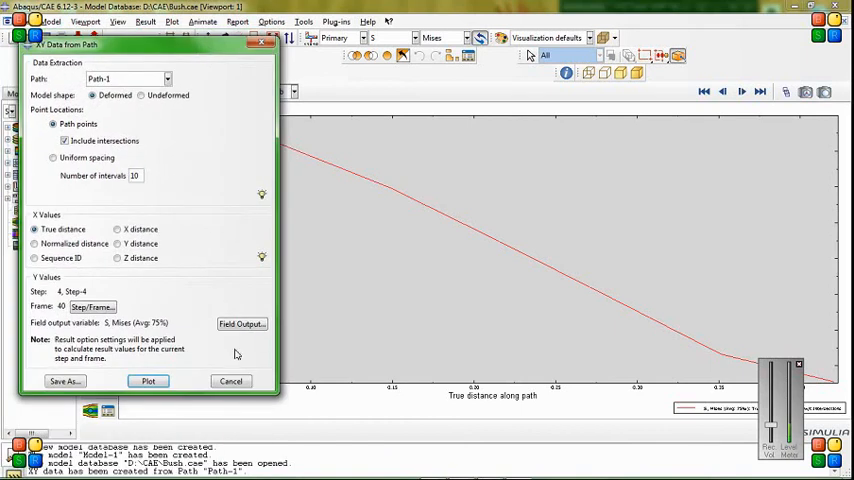
click(242, 324)
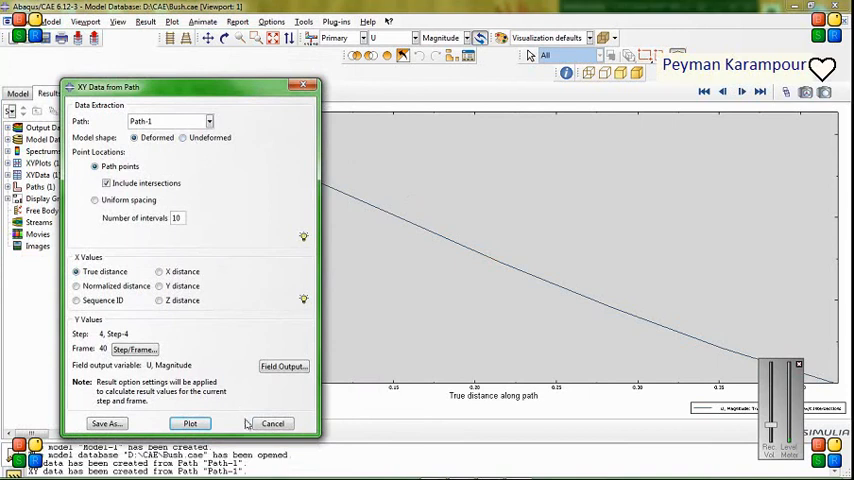
Step: Cancel the XY Data from Path dialog and replay the U Magnitude animation
click(189, 423)
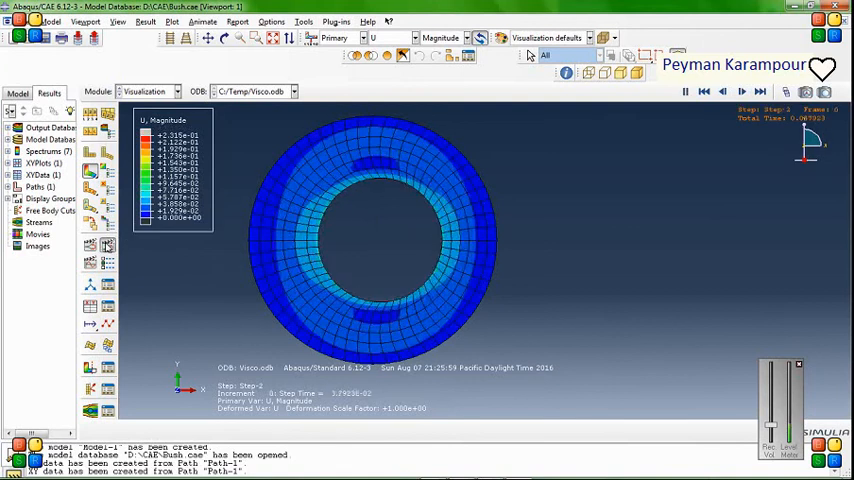
click(740, 91)
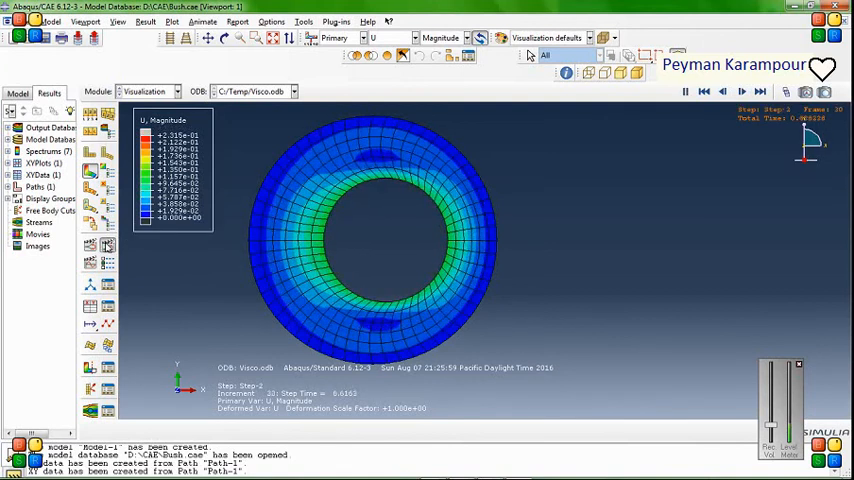